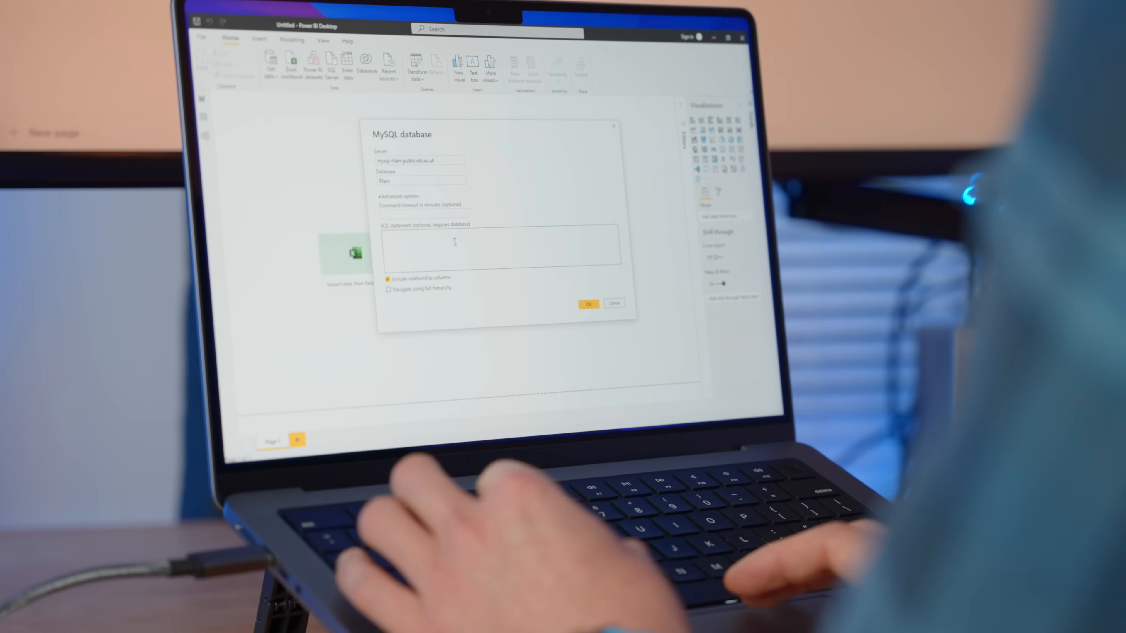
Show the Get Data file sources, including workbook, CSV, XML, JSON, PDF and folder.
{"action": "left_click", "coordinate": [588, 303]}
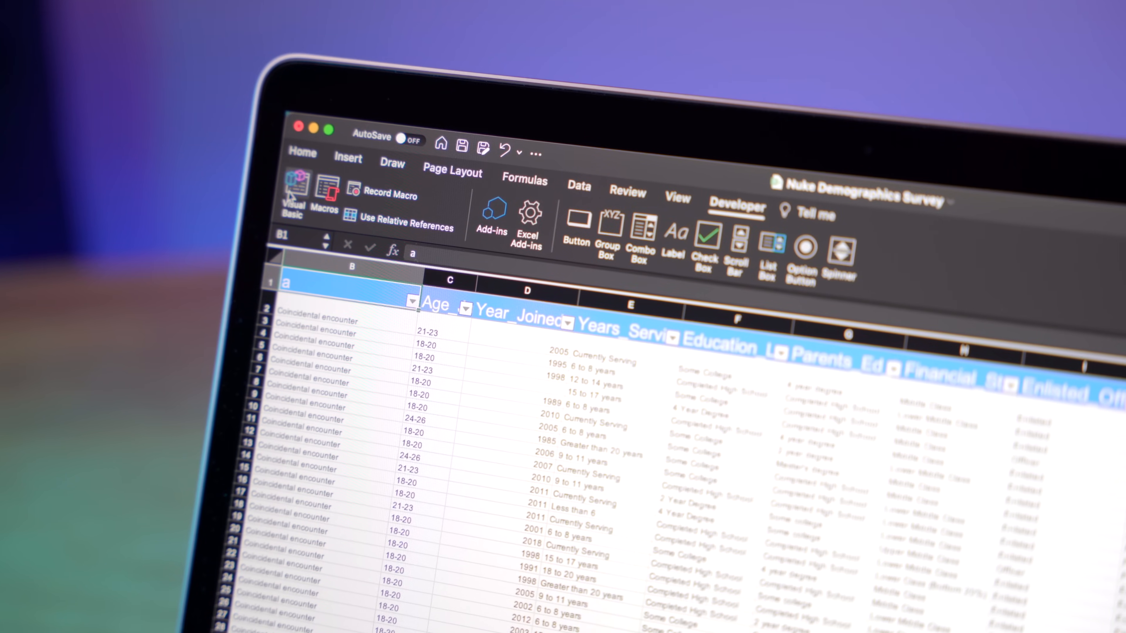
{"action": "left_click", "coordinate": [292, 194]}
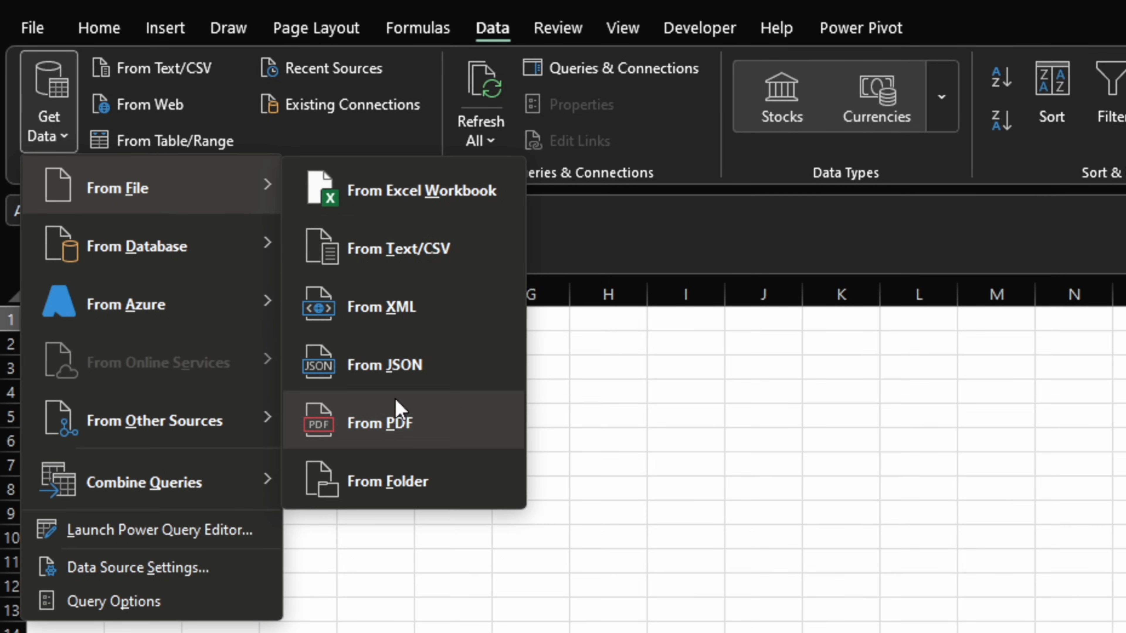
Import the output folder of job files as a PivotTable Report added to the Data Model.
{"action": "left_click", "coordinate": [391, 481]}
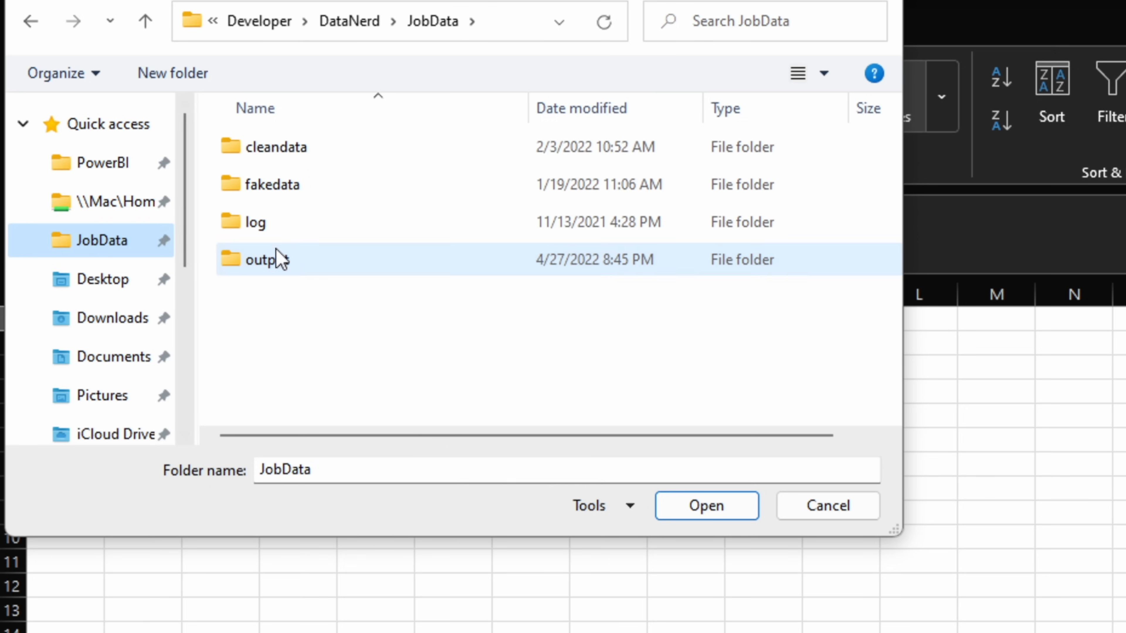
{"action": "left_click", "coordinate": [706, 506]}
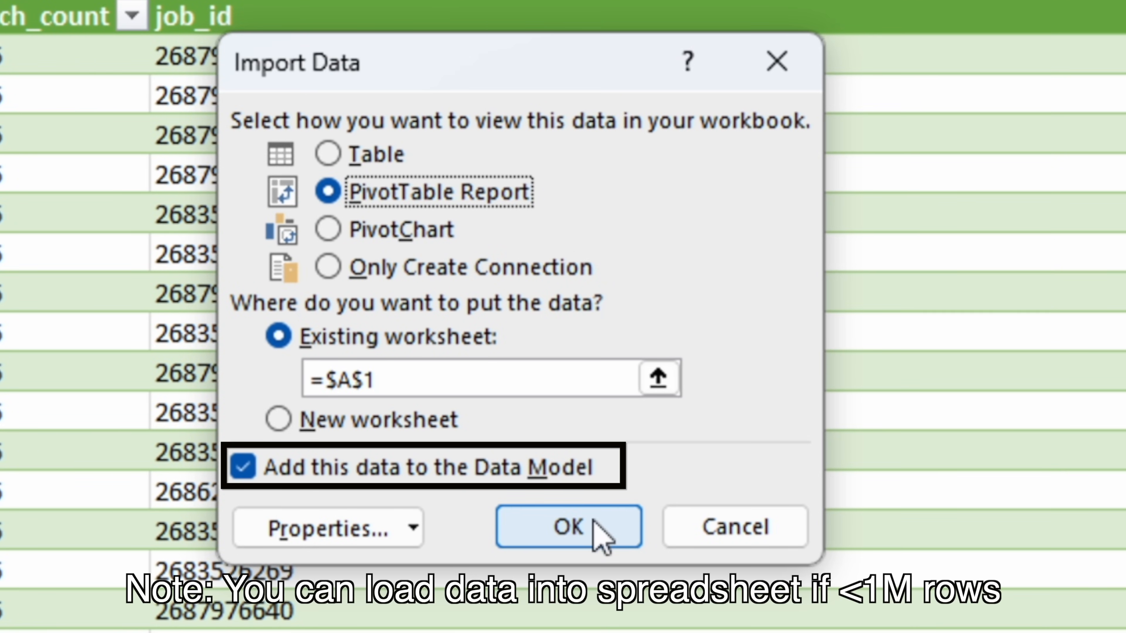
{"action": "left_click", "coordinate": [567, 527]}
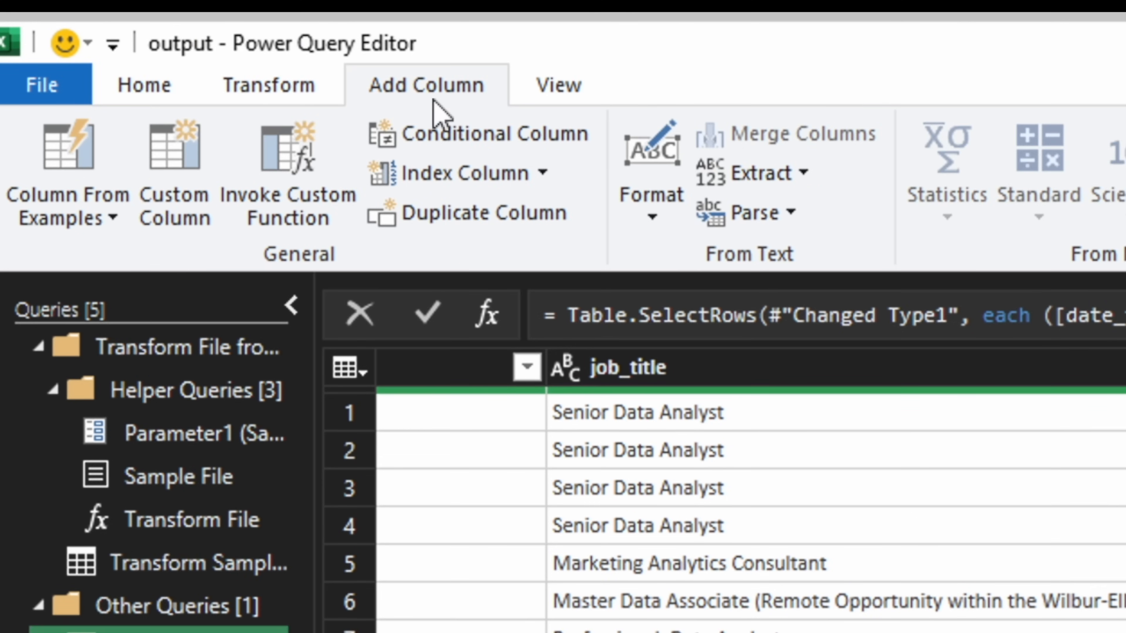
Add [Data Scientist] = TRUE then "Data Scientist" after elseif in the custom column formula.
{"action": "left_click", "coordinate": [174, 165]}
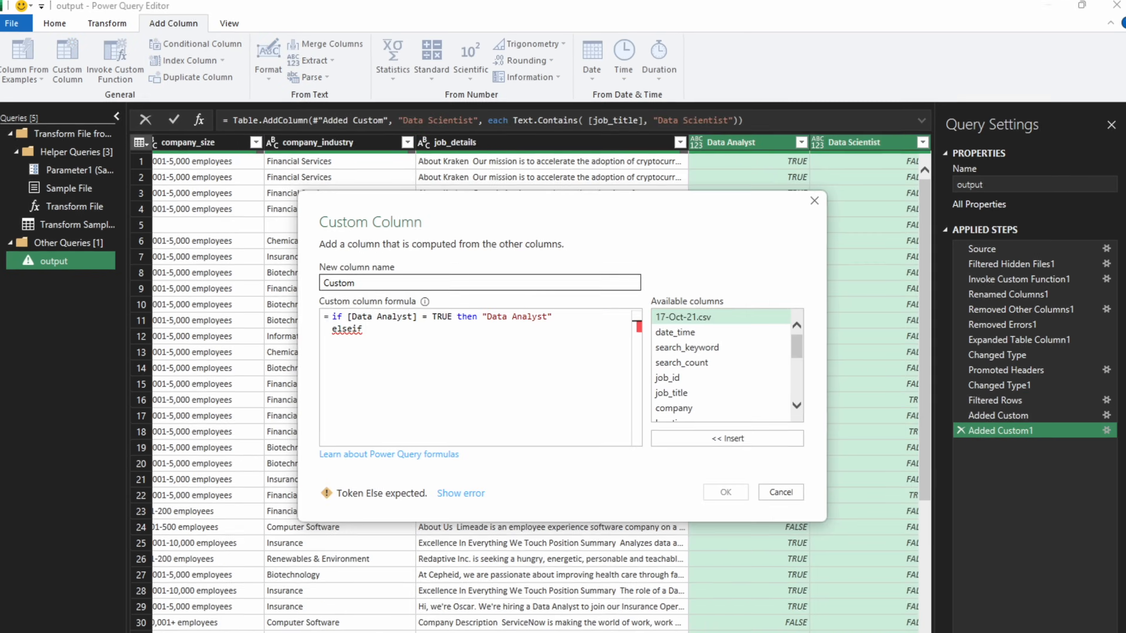
{"action": "type", "text": "[Data Scientist] = TRUE then \"Data S"}
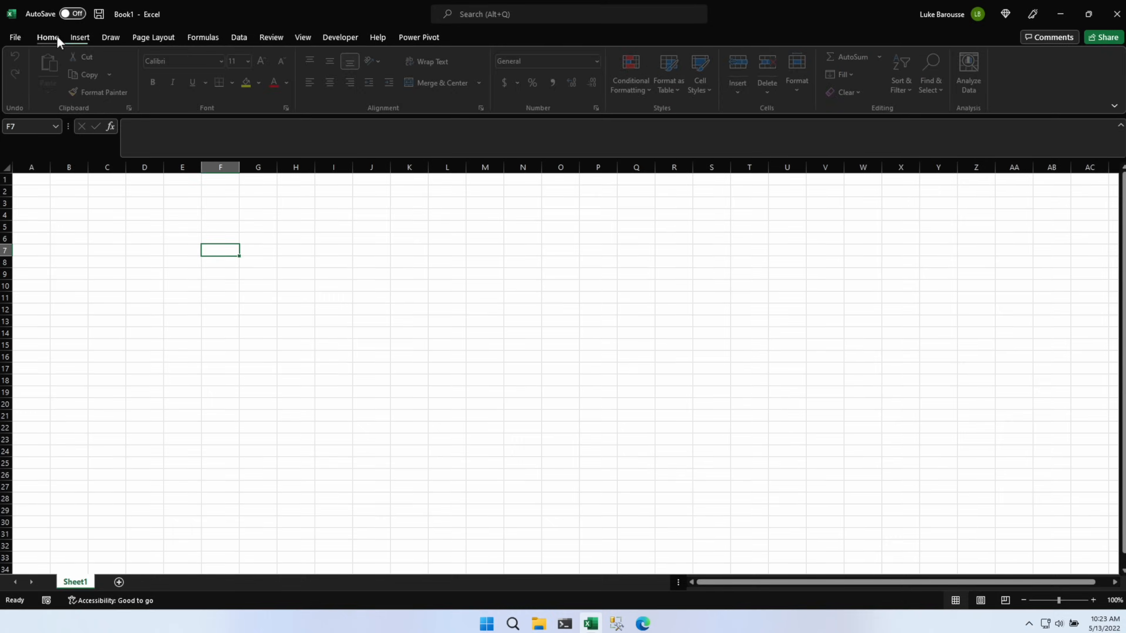
{"action": "left_click", "coordinate": [238, 38]}
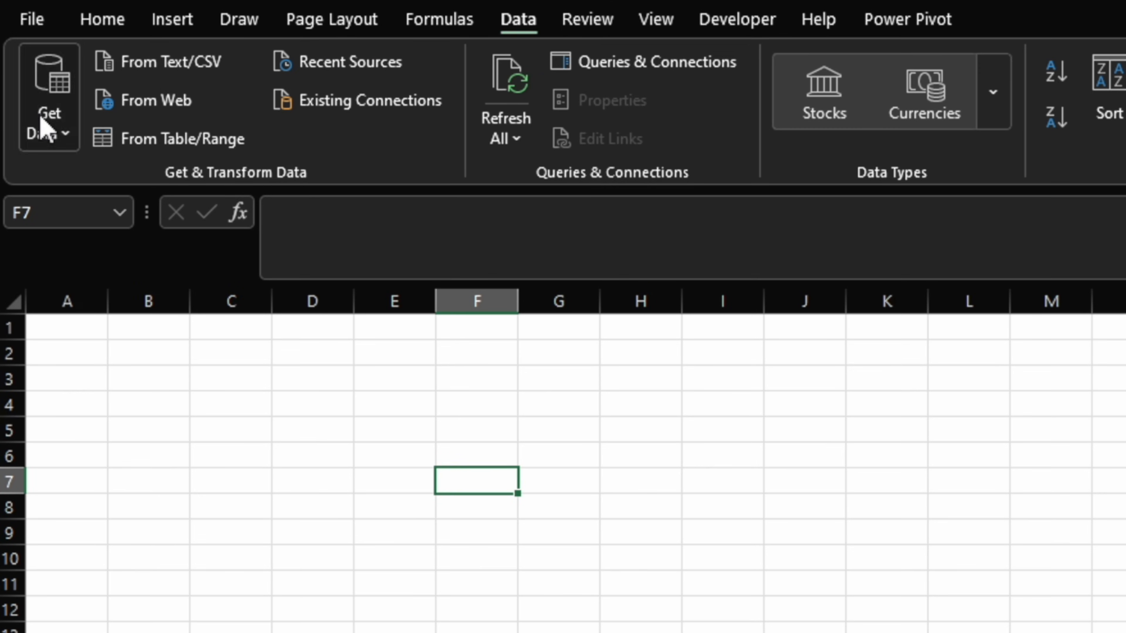